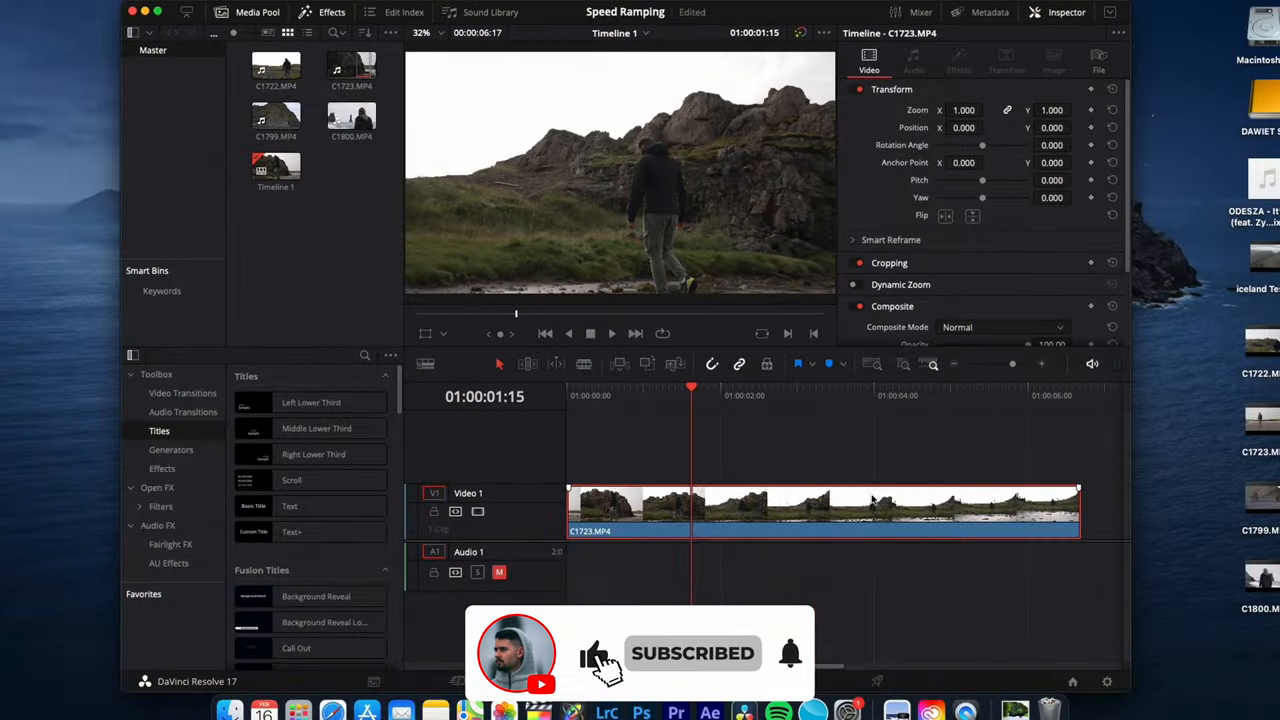
- Reach Project Settings > Color Management and open the LUT folder on disk
{"action": "left_click", "coordinate": [1108, 682]}
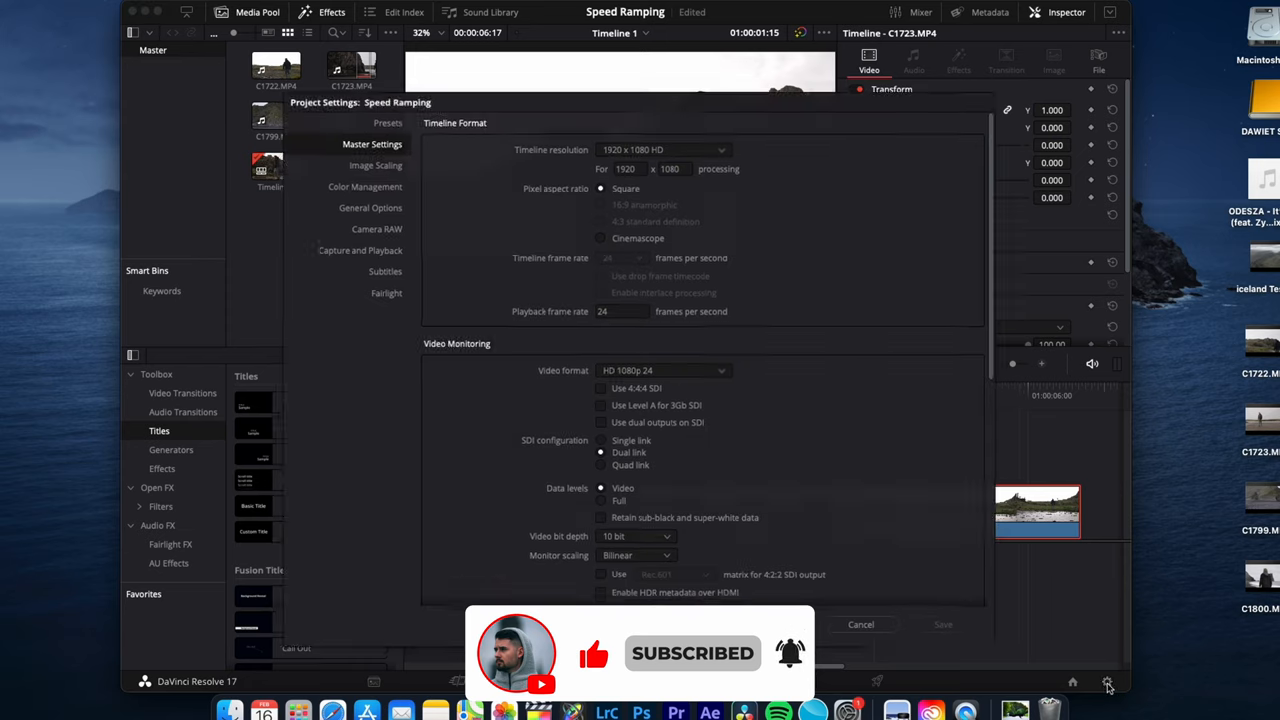
{"action": "left_click", "coordinate": [360, 182]}
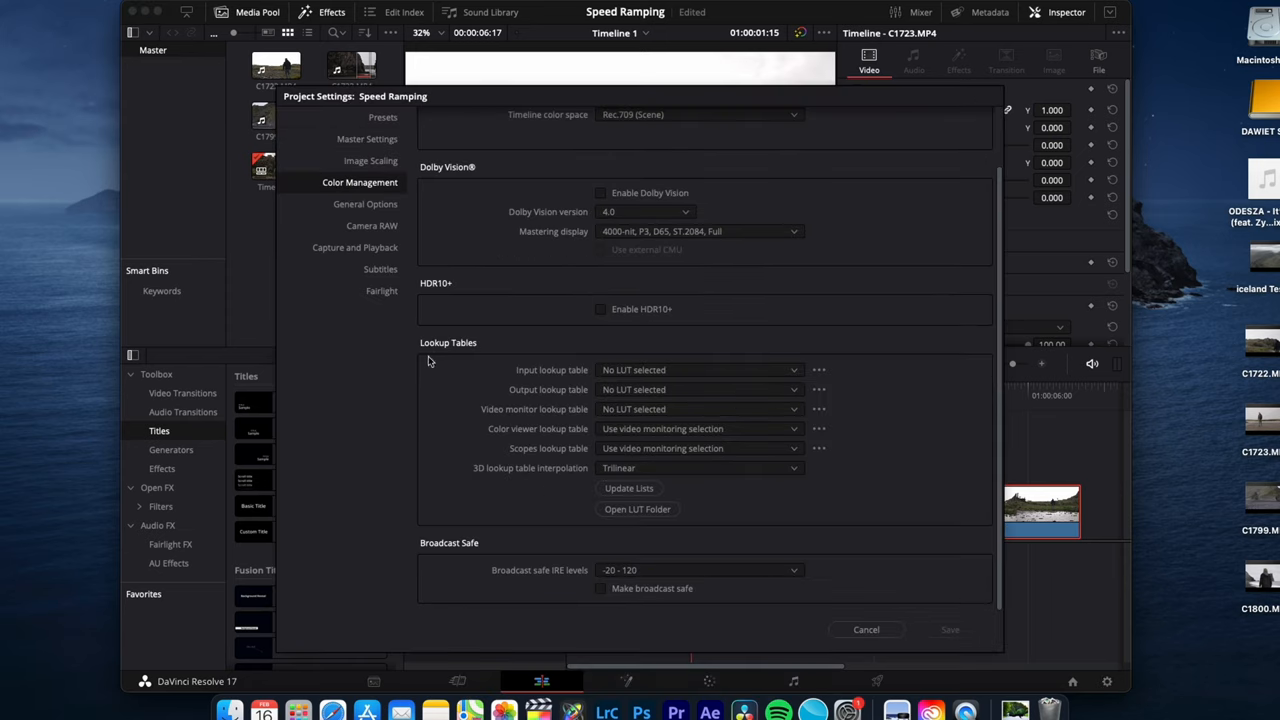
{"action": "left_click", "coordinate": [636, 510]}
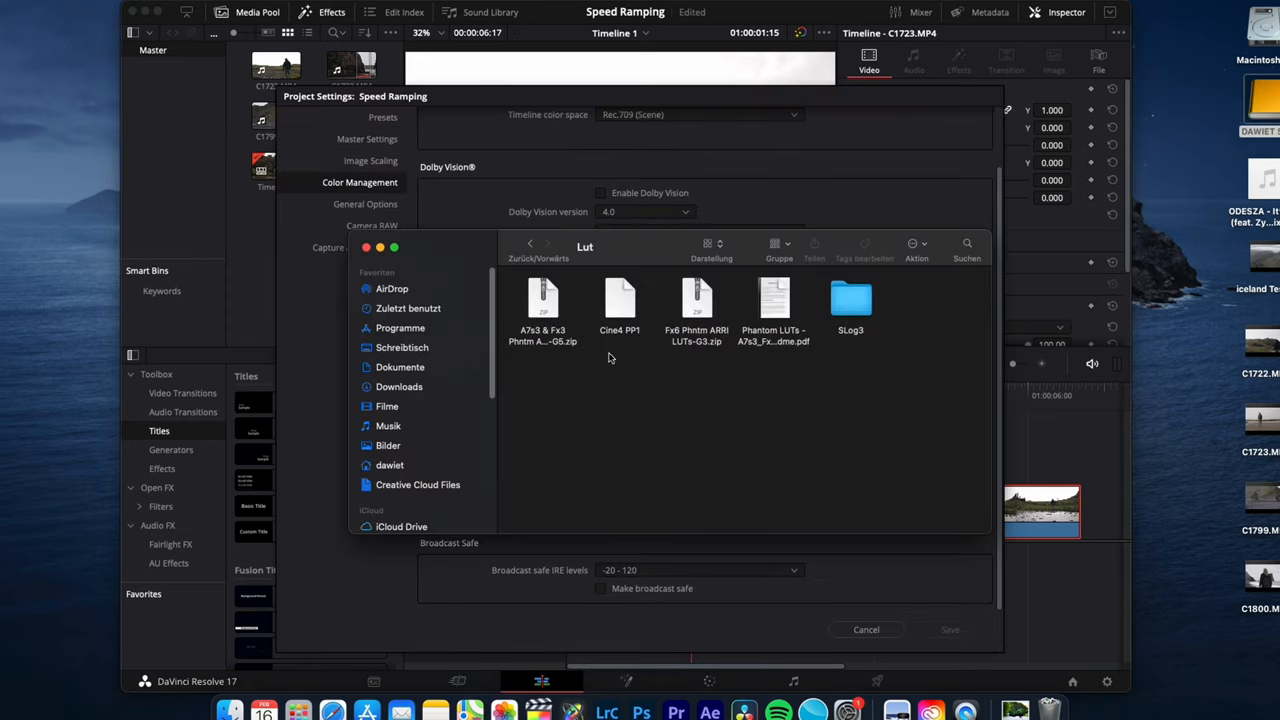
{"action": "mouse_move", "coordinate": [618, 324]}
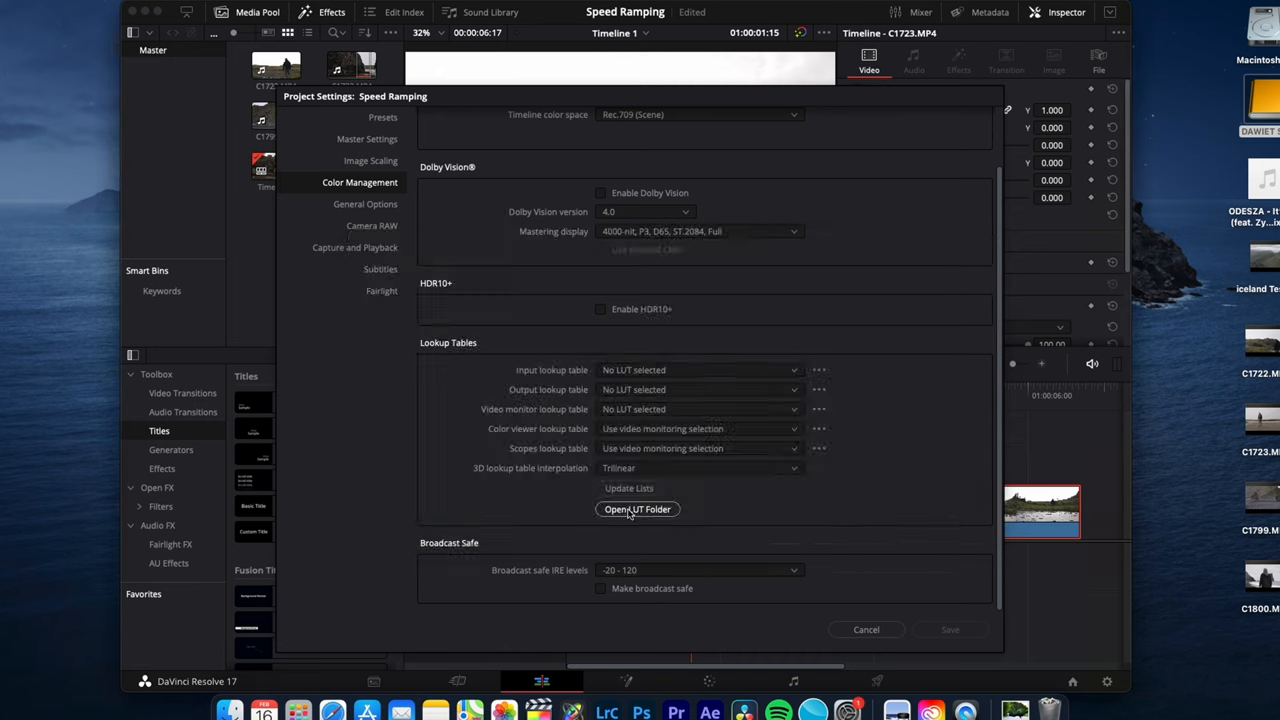
- Place the Sony Cine4 folder in Resolve's LUT folder and show its LUTs in the Color page browser
{"action": "left_click", "coordinate": [636, 510]}
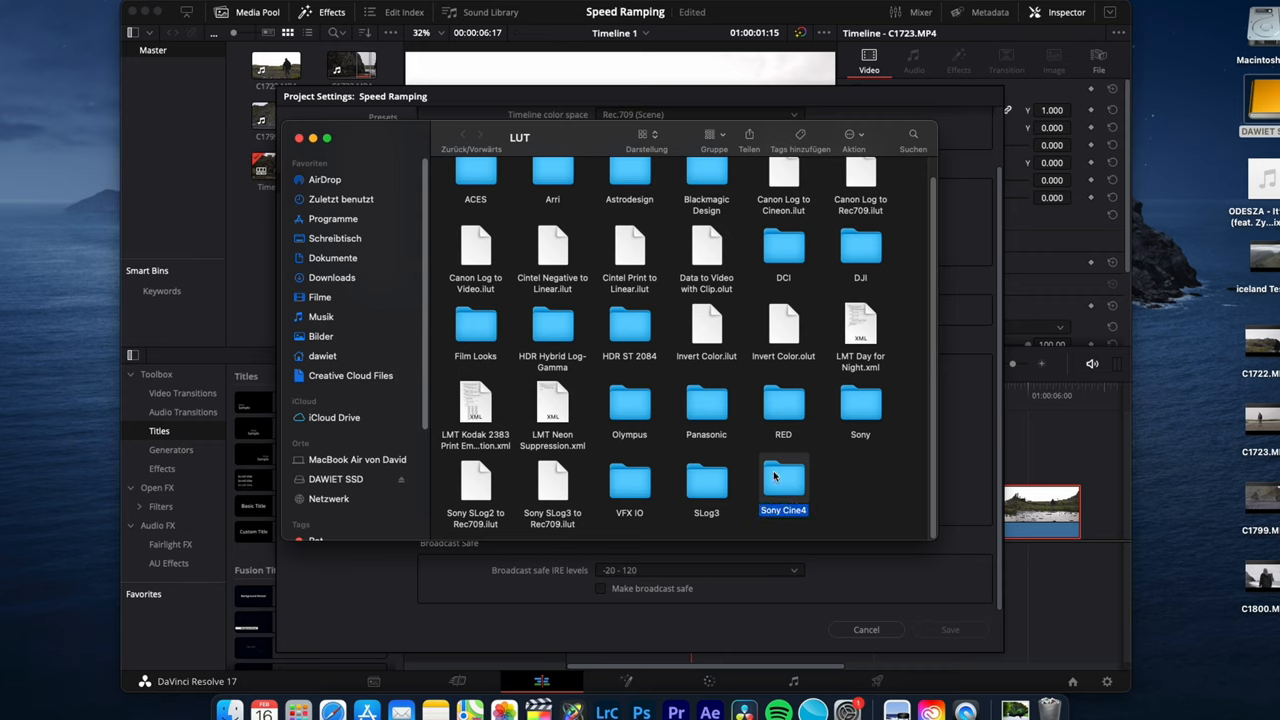
{"action": "double_click", "coordinate": [784, 480]}
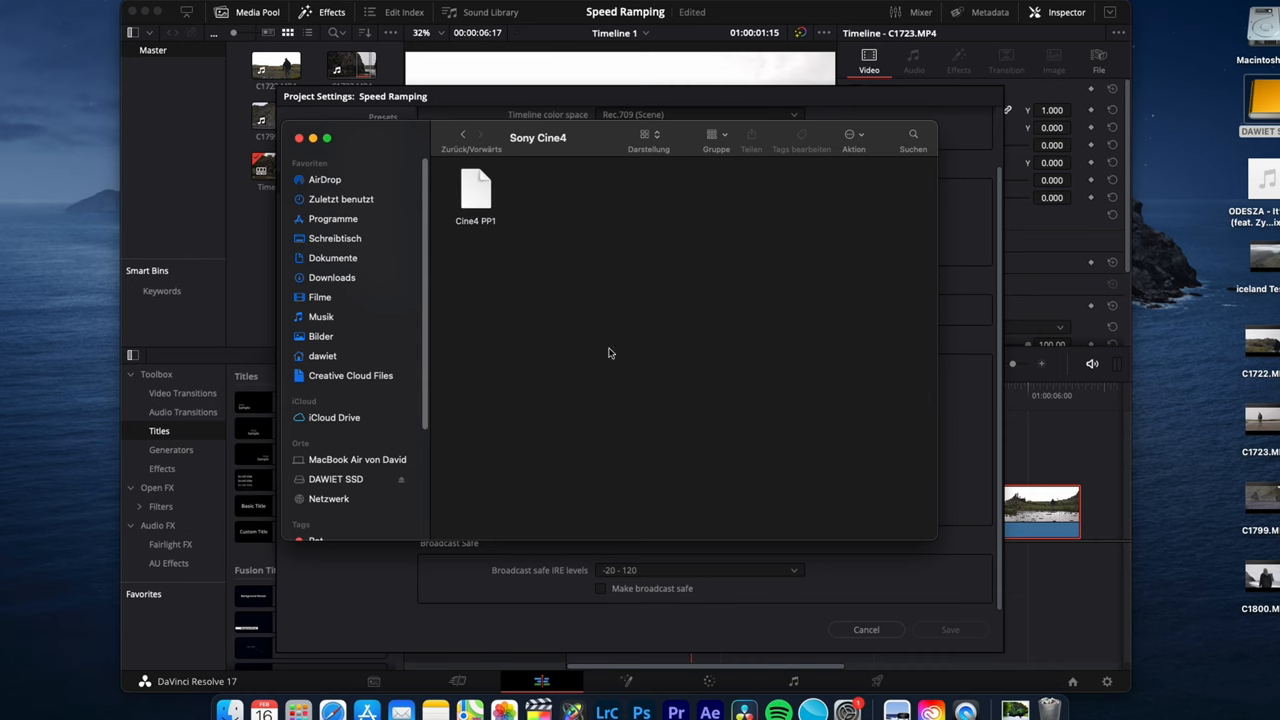
{"action": "left_click", "coordinate": [866, 628]}
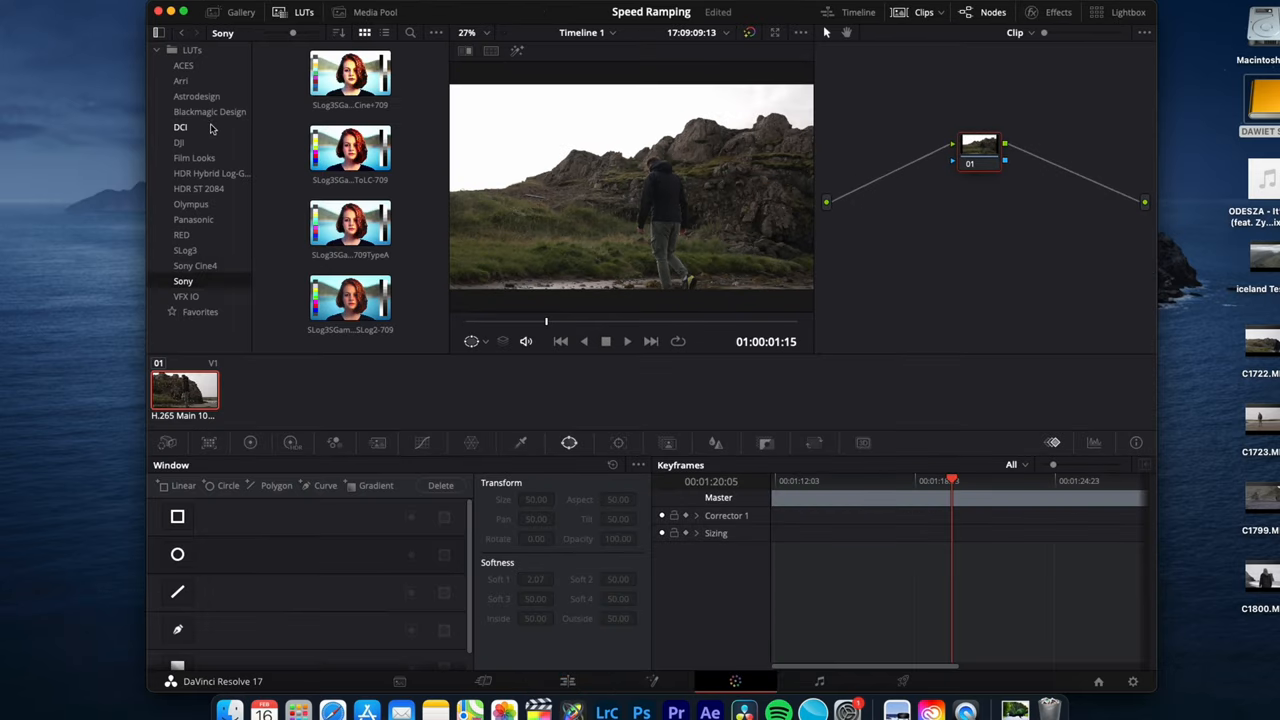
{"action": "mouse_move", "coordinate": [210, 260]}
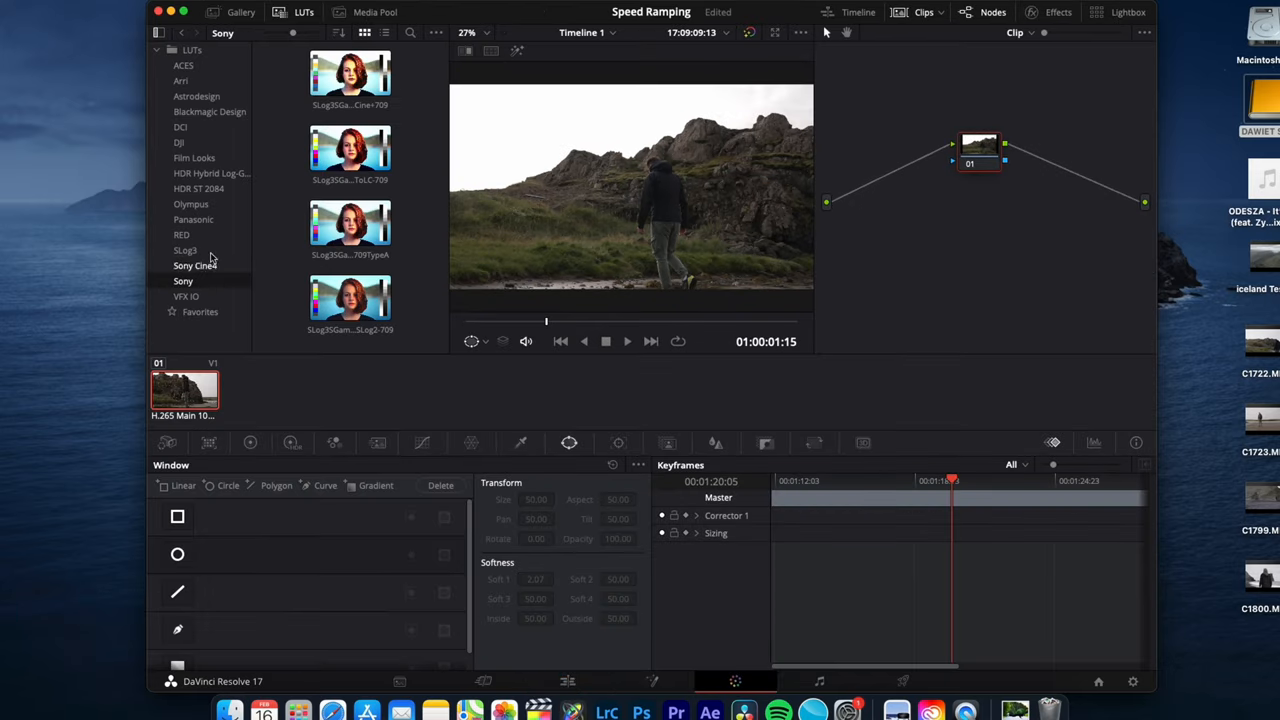
{"action": "left_click", "coordinate": [196, 264]}
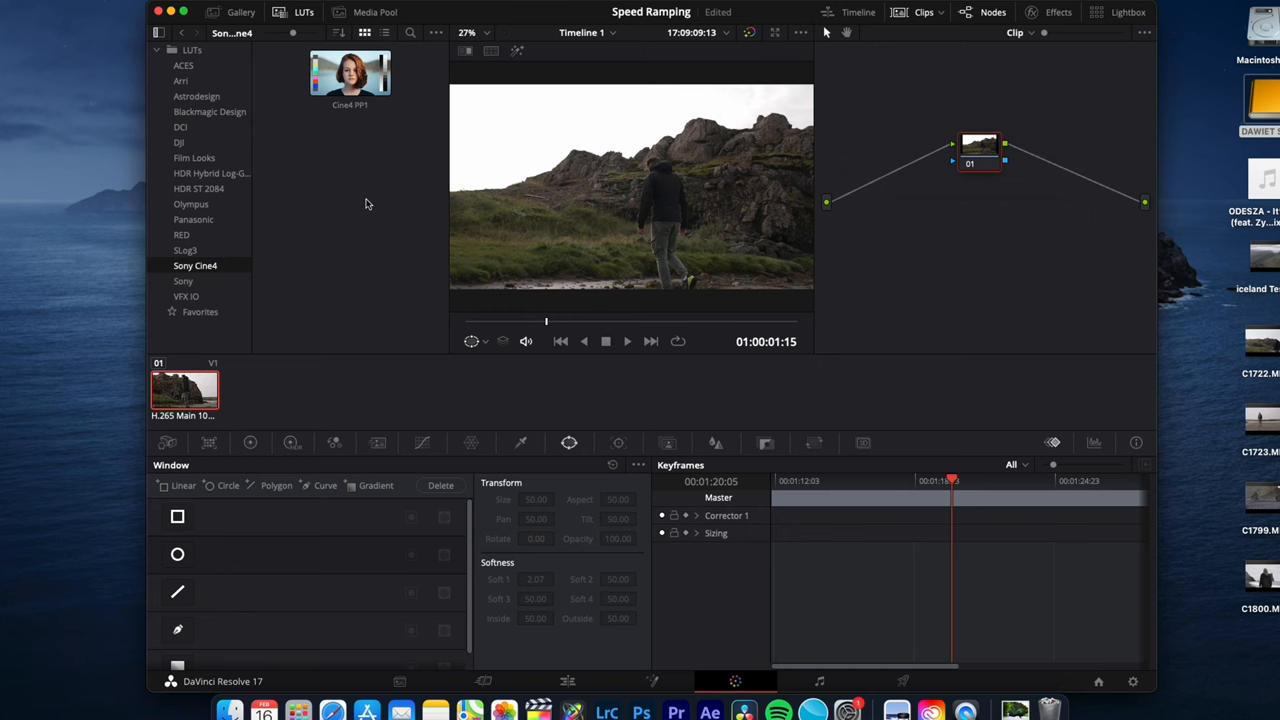